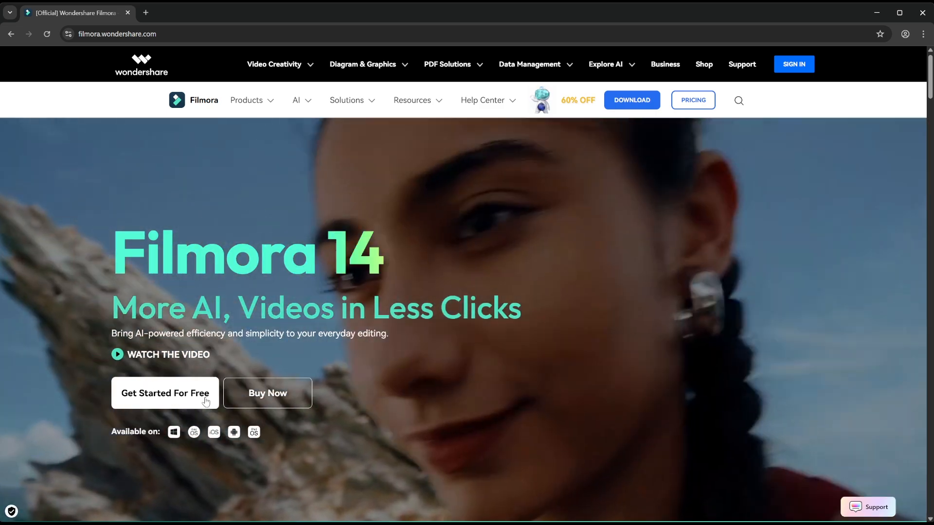
Start the free Filmora download from the homepage's Get Started For Free button
left_click(164, 393)
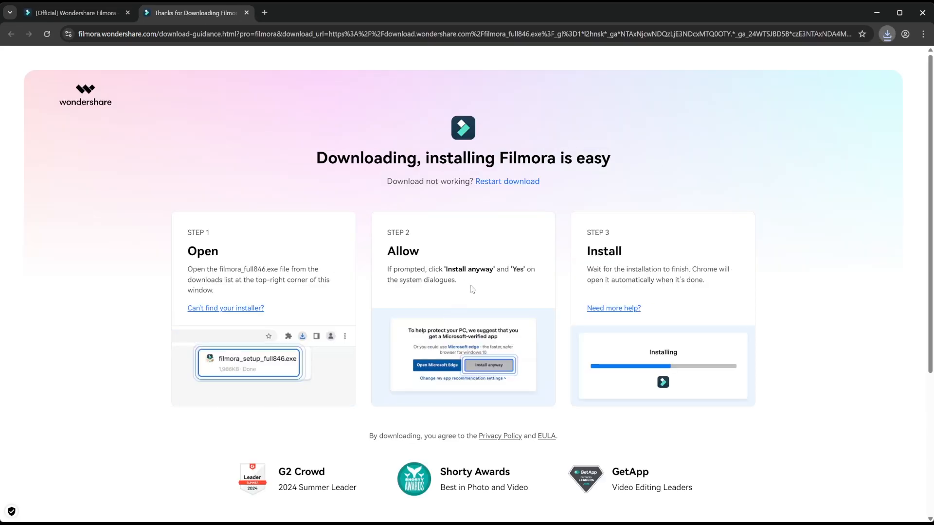
mouse_move(465, 288)
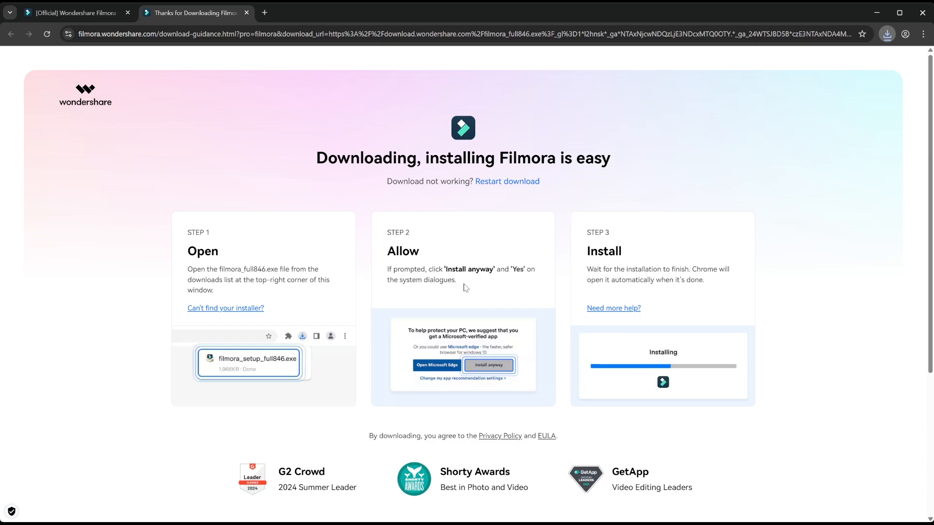
mouse_move(469, 284)
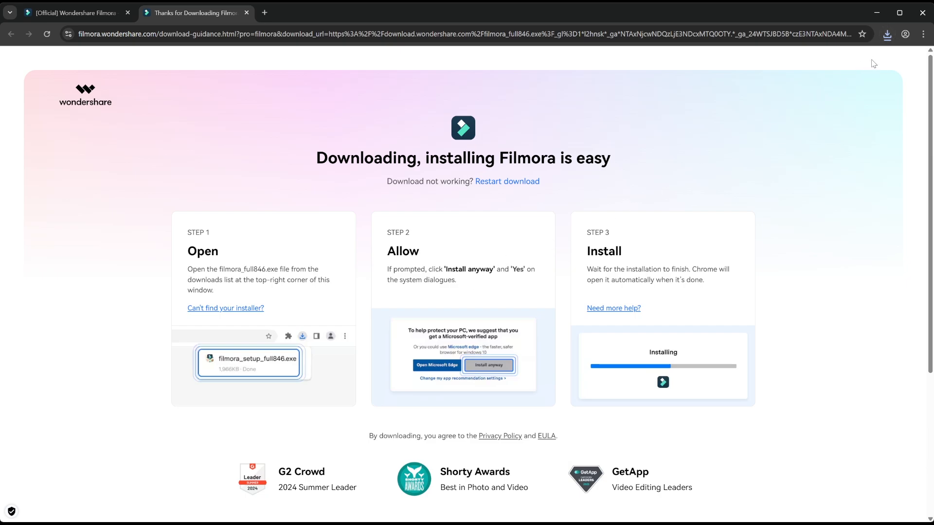
mouse_move(878, 74)
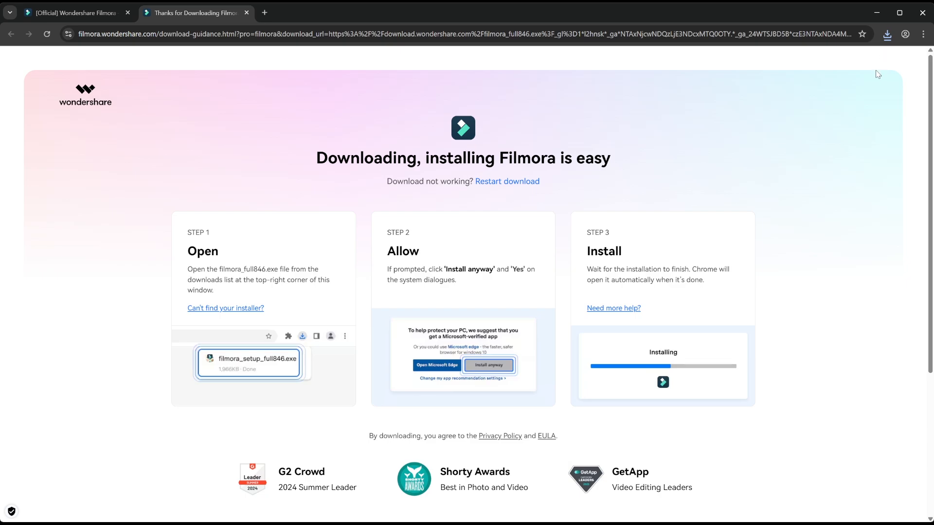
mouse_move(888, 45)
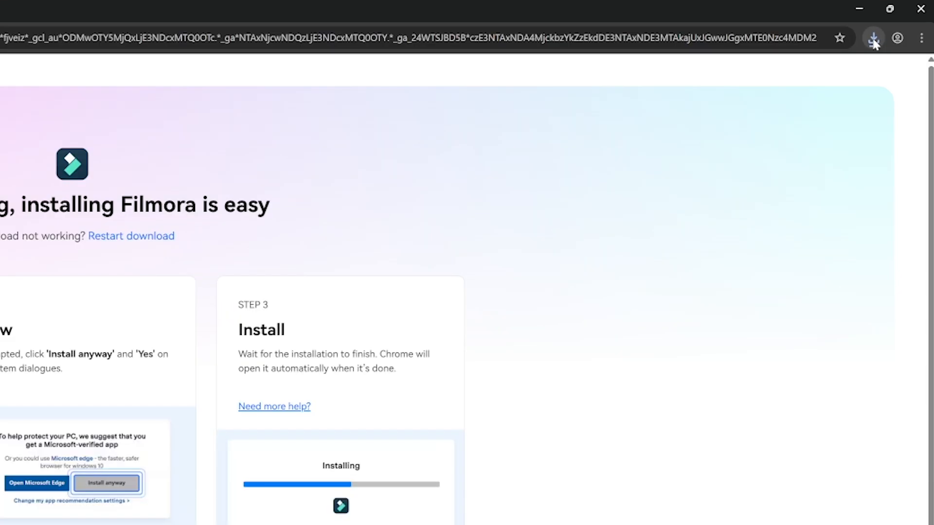
Show Chrome's recent downloads list containing filmora_setup_full846.exe
left_click(874, 37)
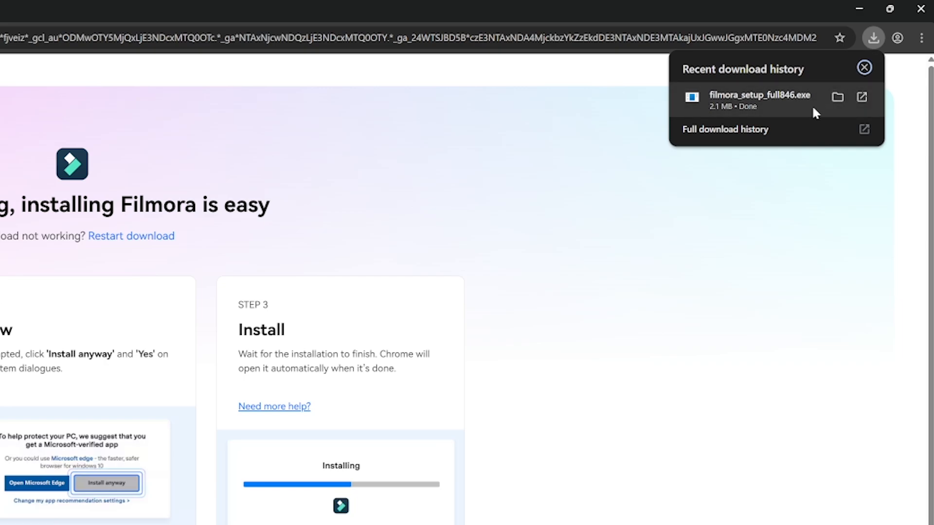
mouse_move(857, 108)
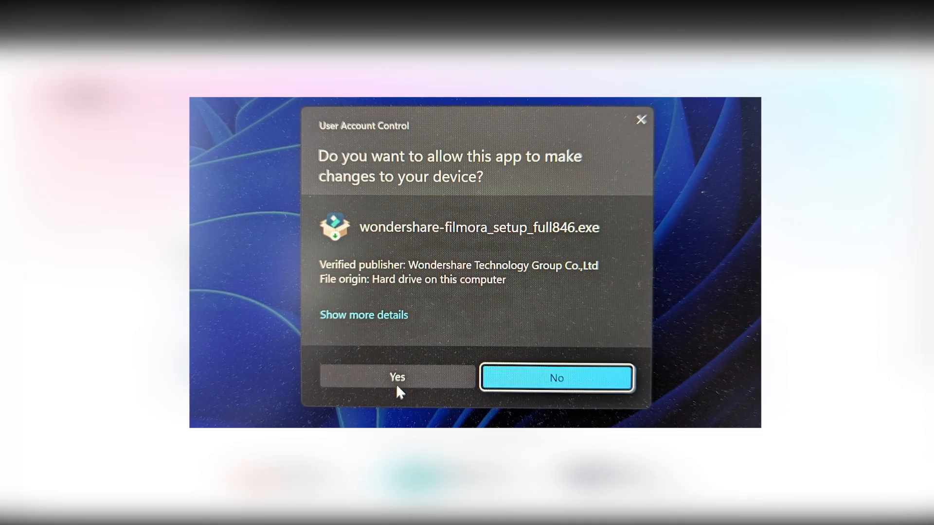
Allow the installer, accept the privacy policy and licence terms, and begin installing Filmora
left_click(397, 377)
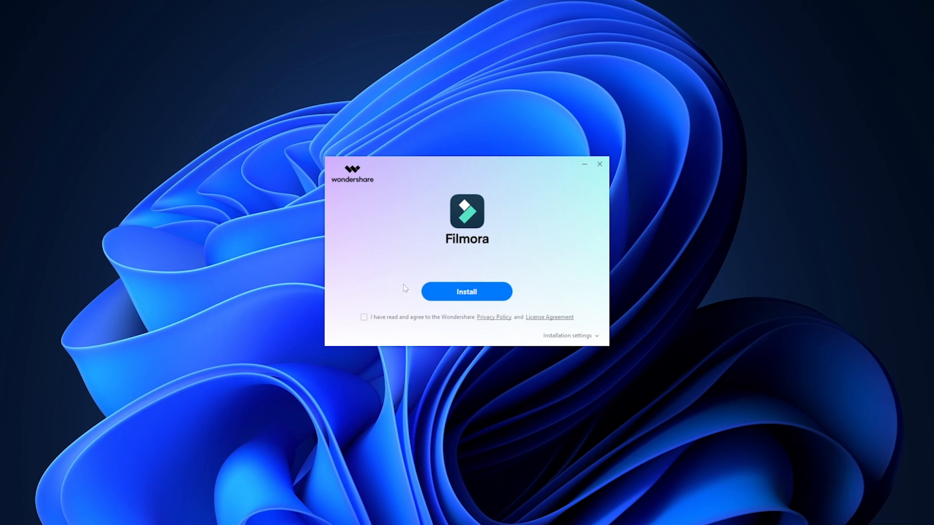
left_click(364, 317)
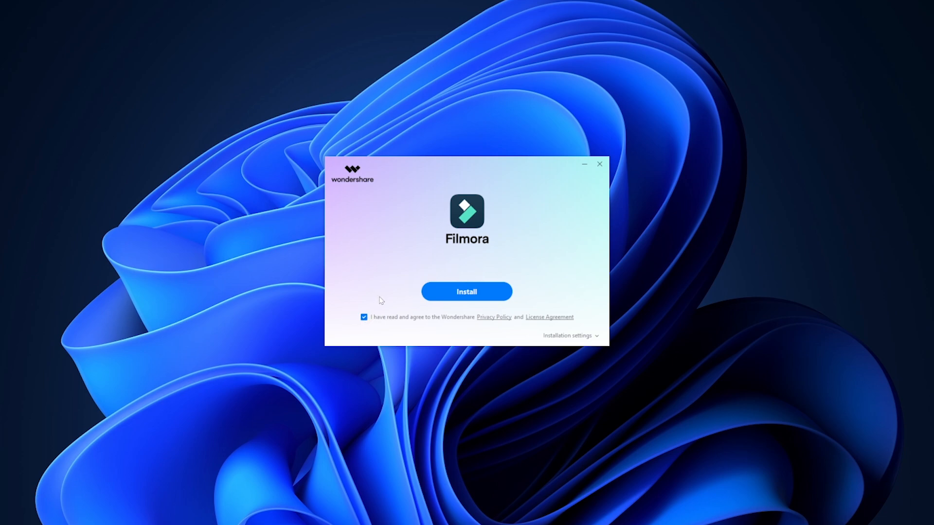
mouse_move(466, 306)
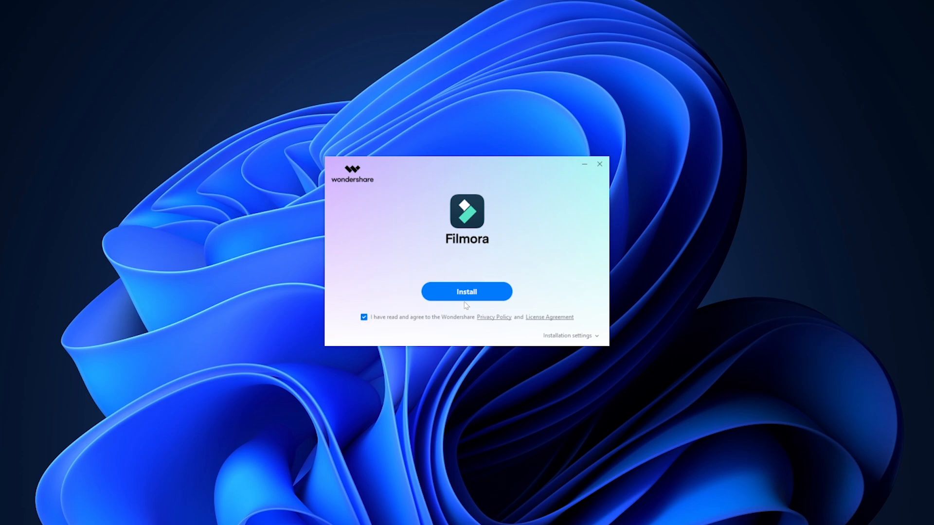
left_click(467, 292)
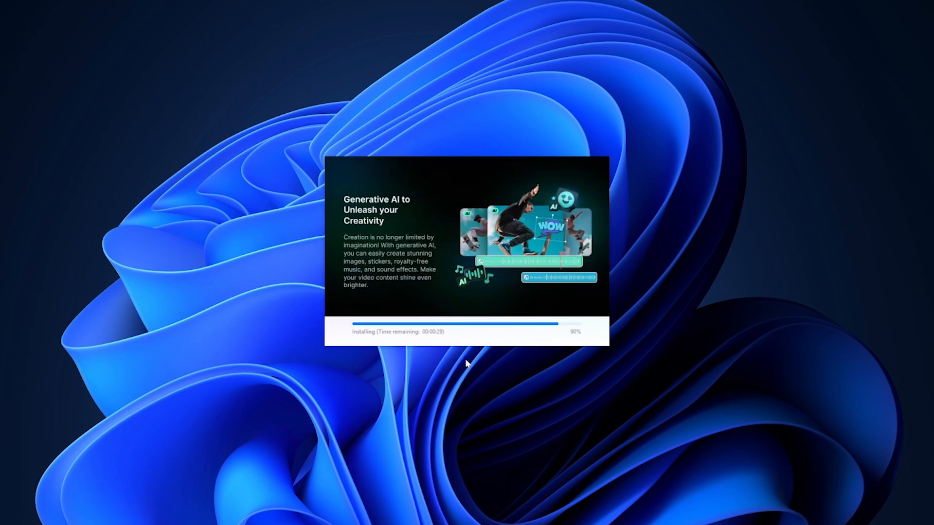
mouse_move(468, 367)
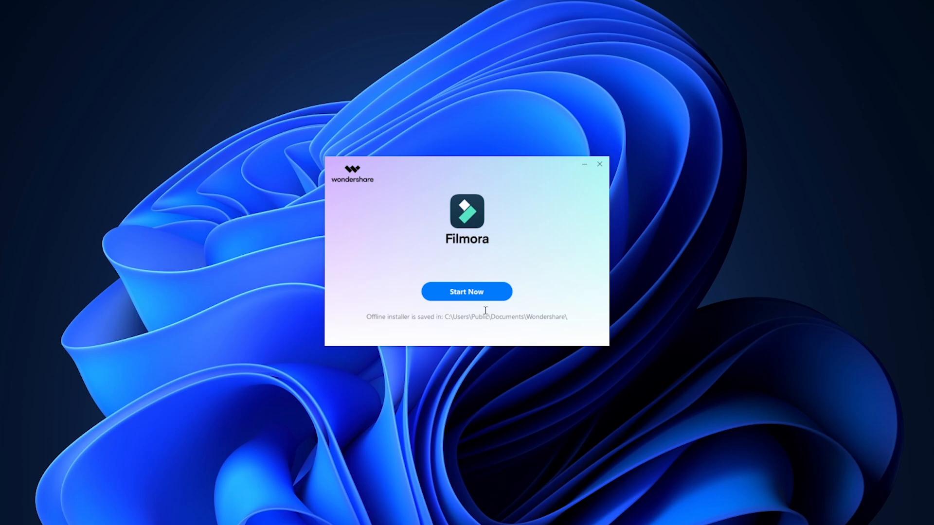
Launch the newly installed Filmora via Start Now and let environment testing run
left_click(467, 292)
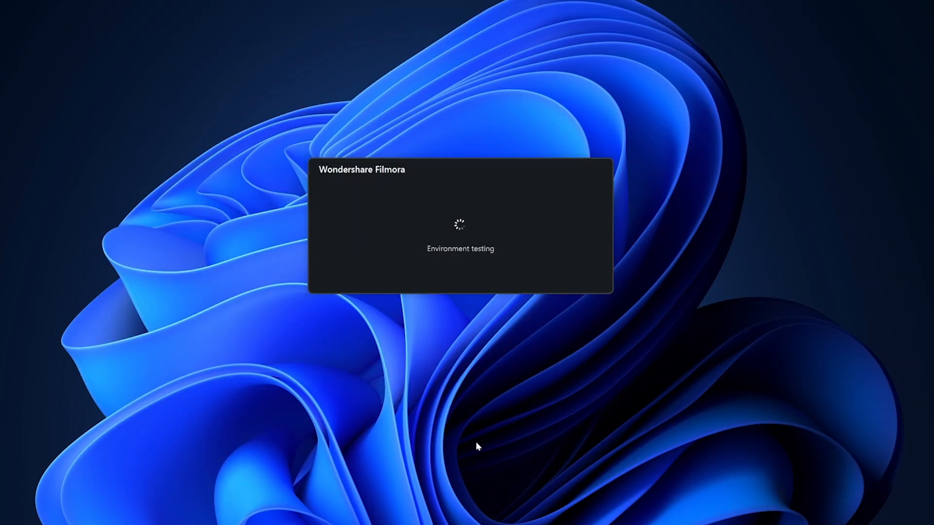
mouse_move(471, 467)
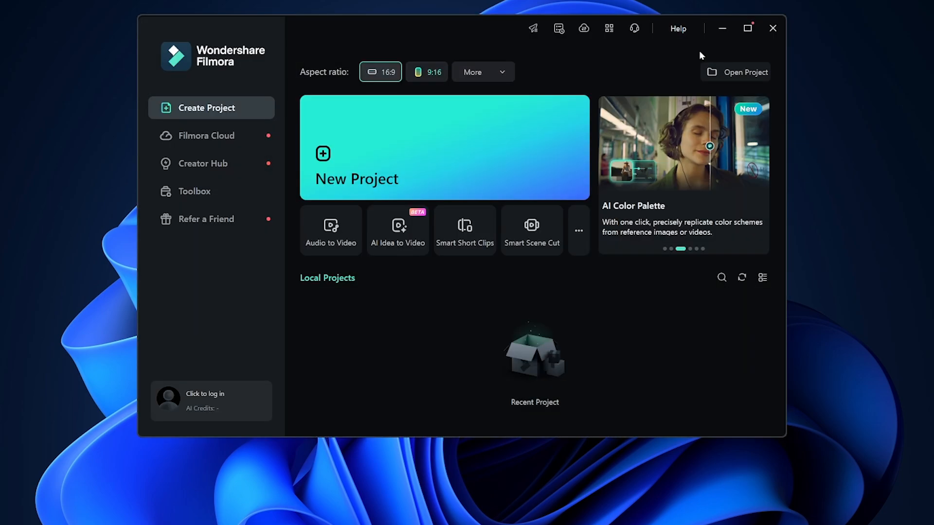
Sign in with the Wondershare ID and dismiss the Collect Badges and perks notice
left_click(210, 400)
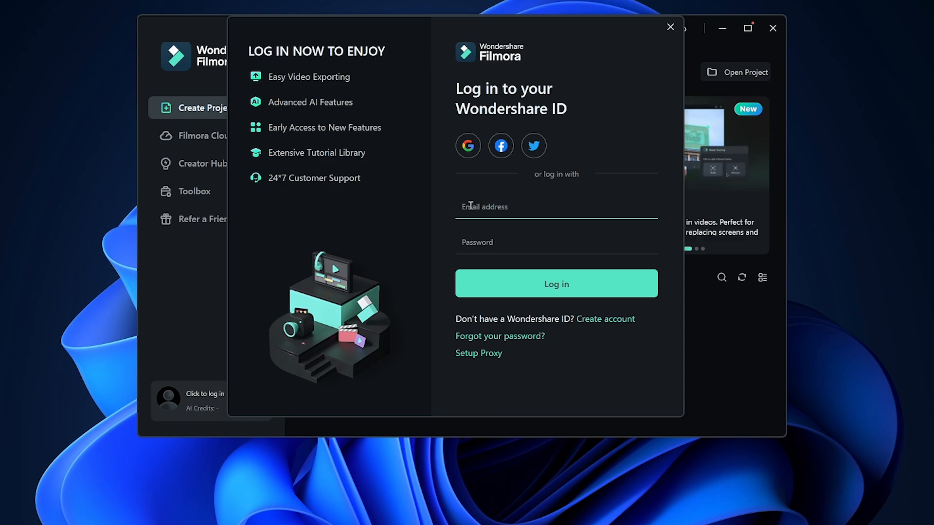
mouse_move(453, 212)
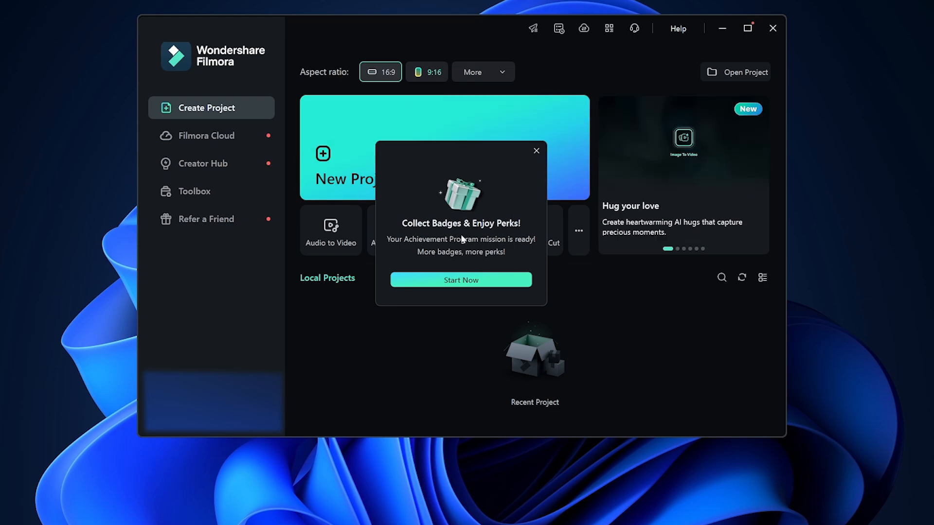
left_click(537, 150)
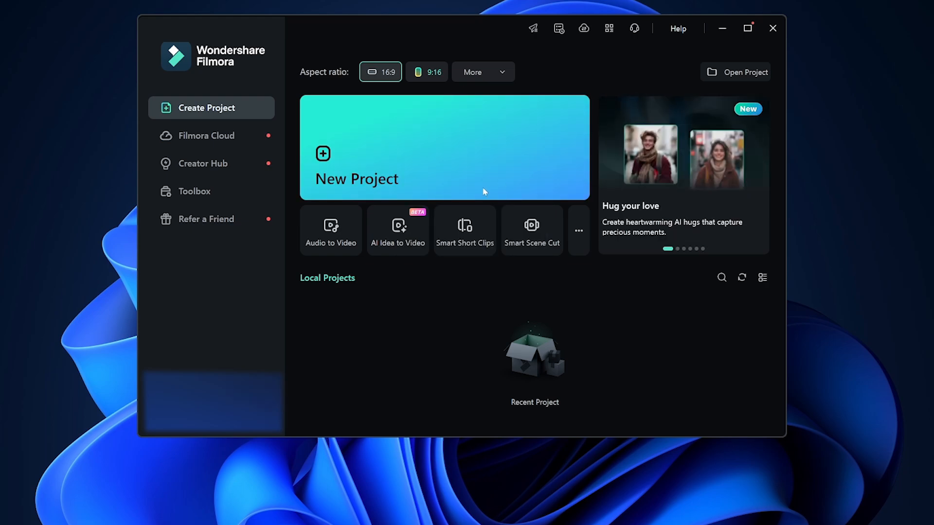